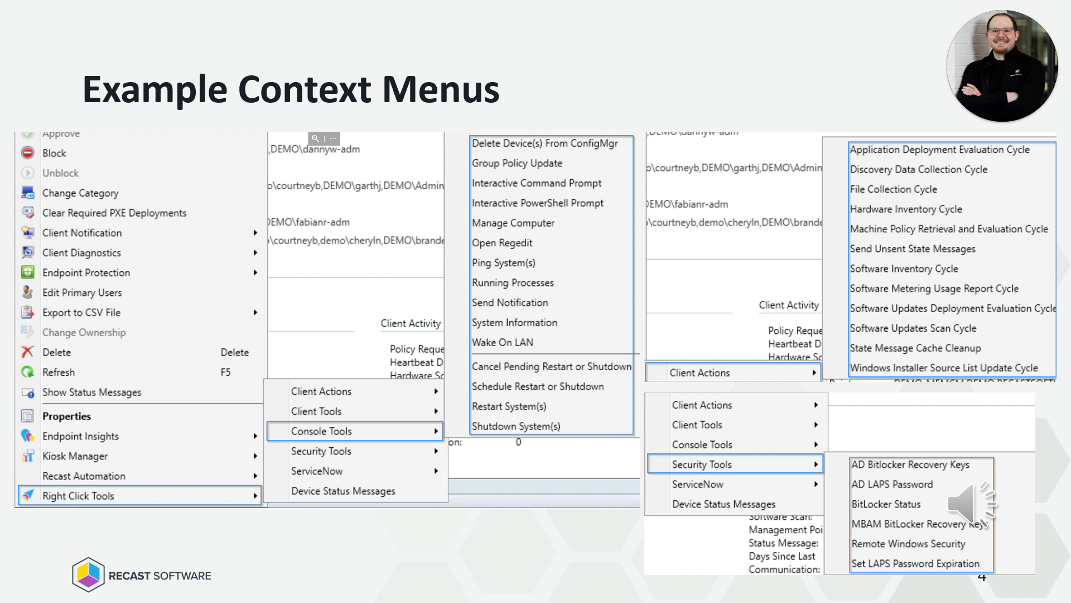
Advance the slideshow to slide 5, System Information > Applications, listing apps across 41 computers
left_click(514, 322)
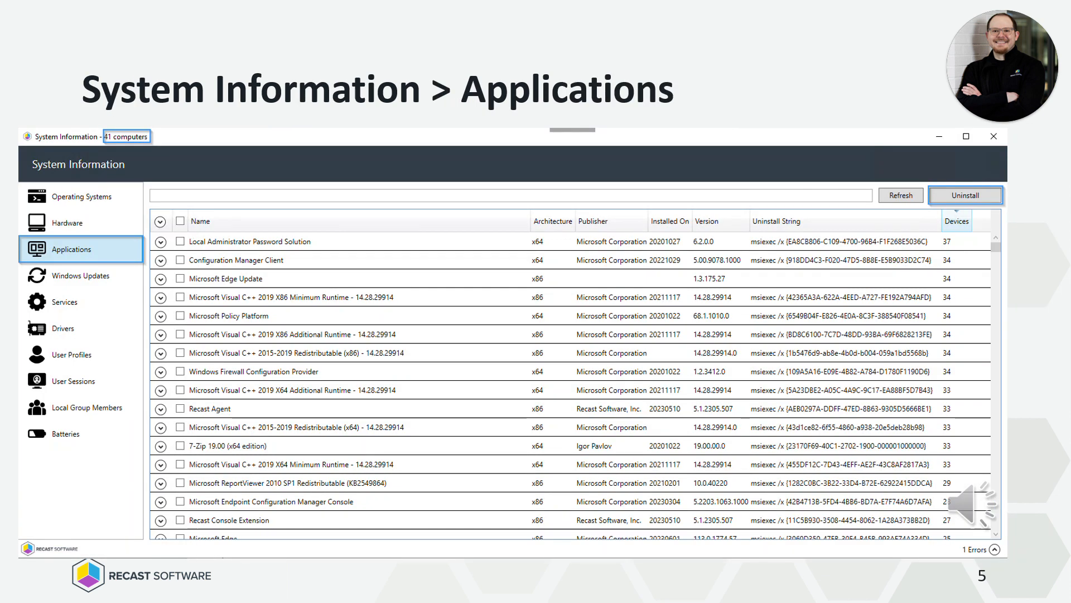